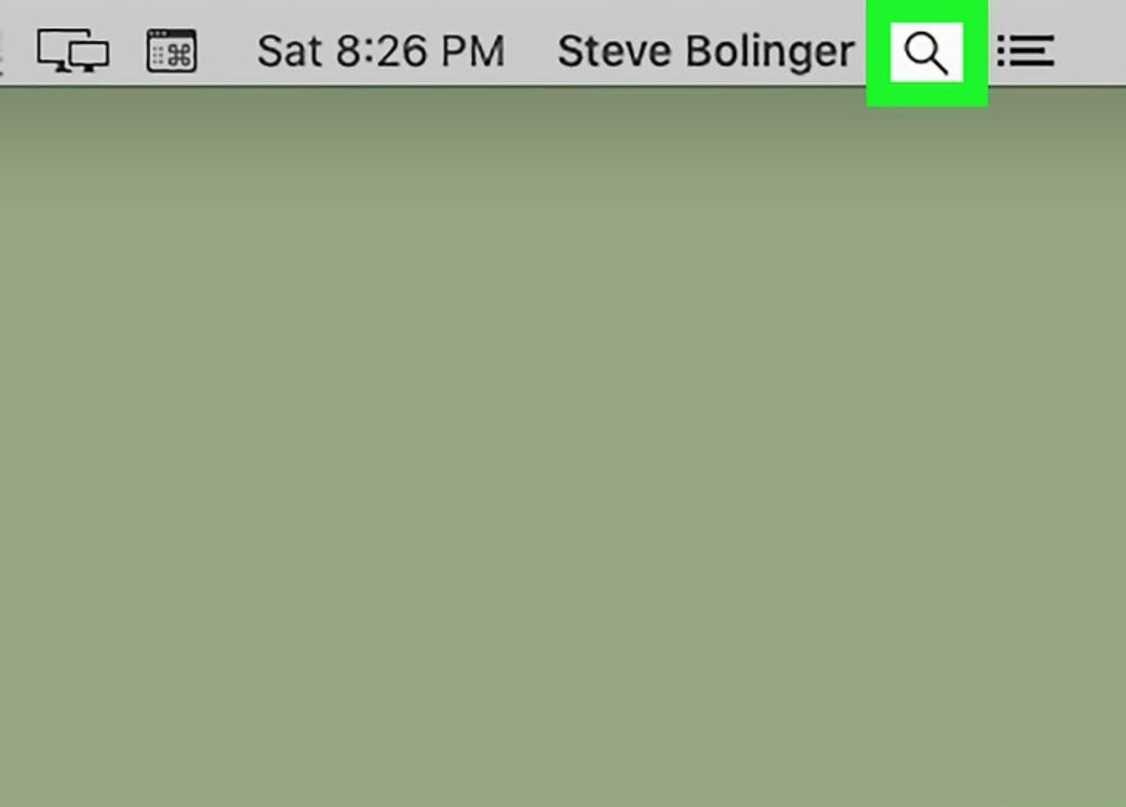
{"action": "type", "text": "terminal"}
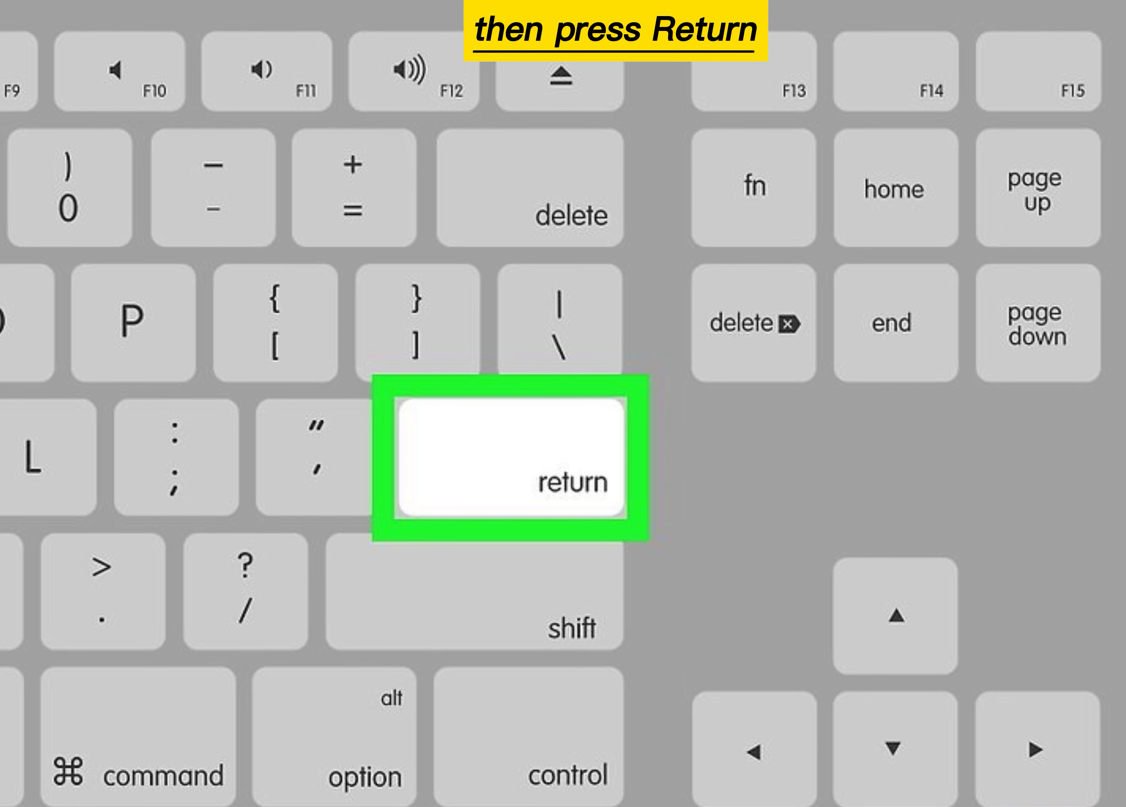
{"action": "key", "text": "return"}
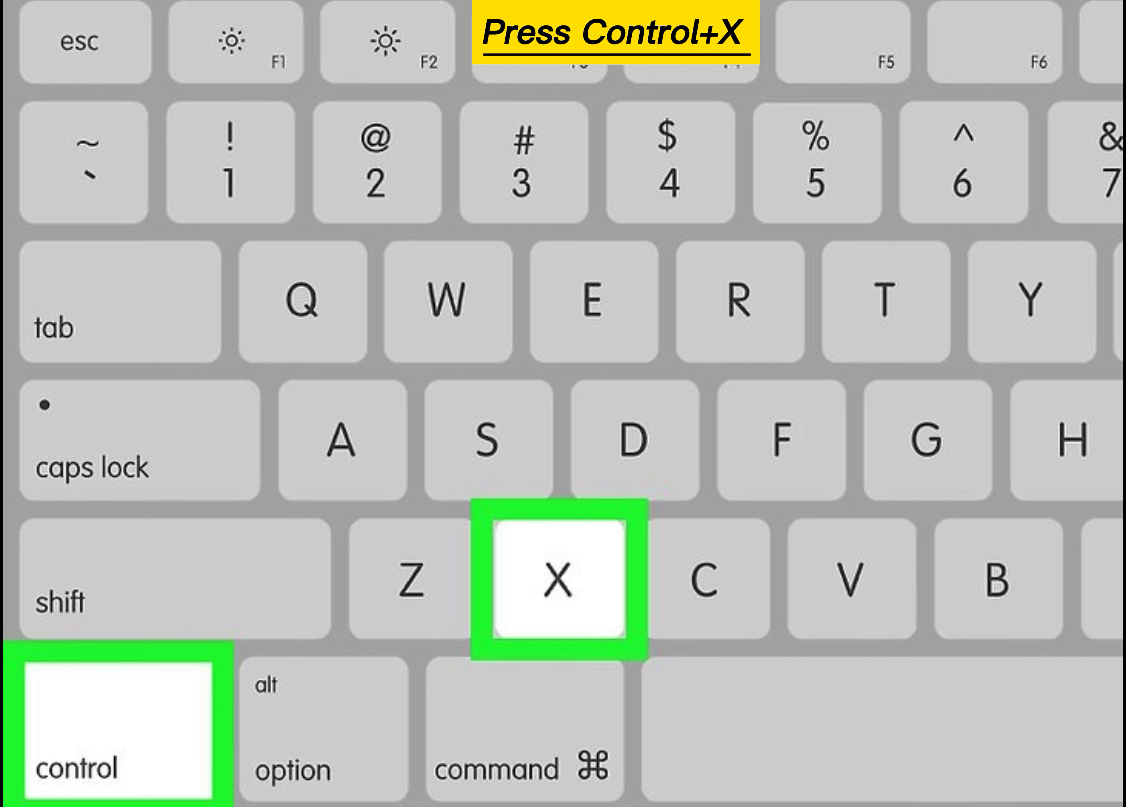
{"action": "key", "text": "ctrl+x"}
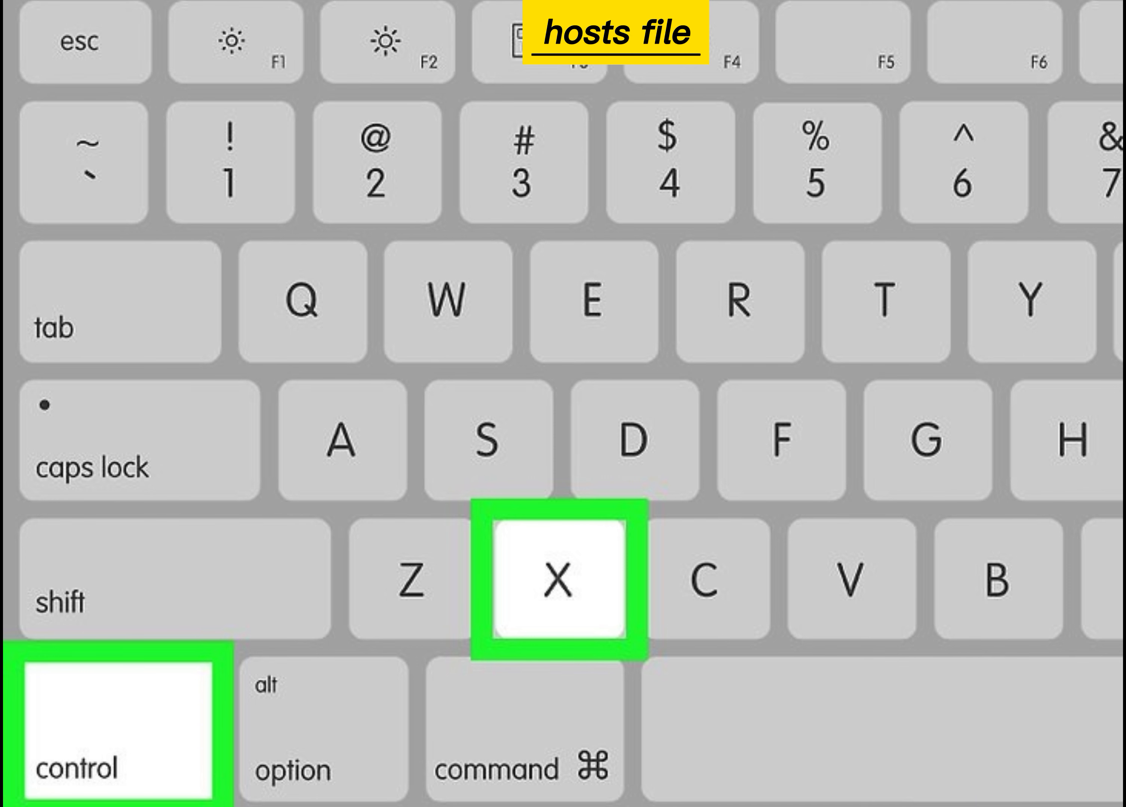